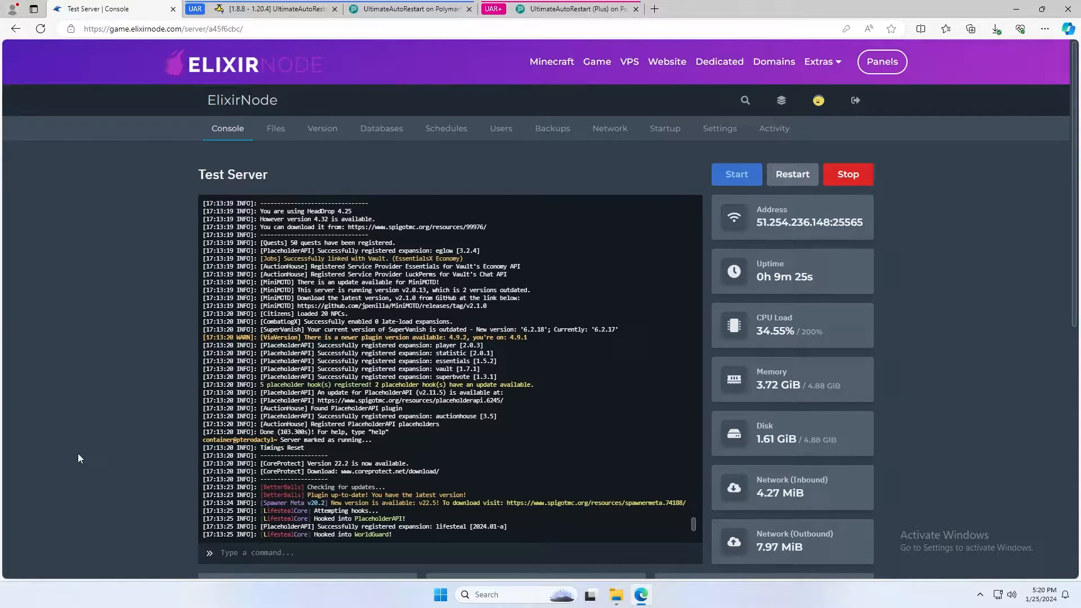
- Compare the SpigotMC UltimateAutoRestart page with the Polymart UltimateAutoRestart Plus page
click(273, 8)
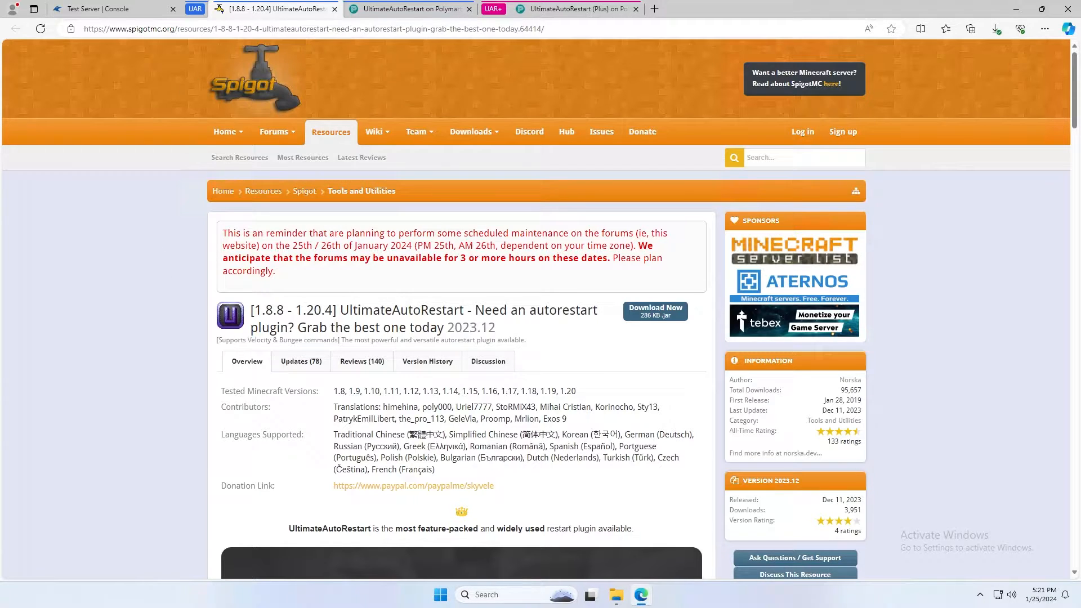
click(410, 9)
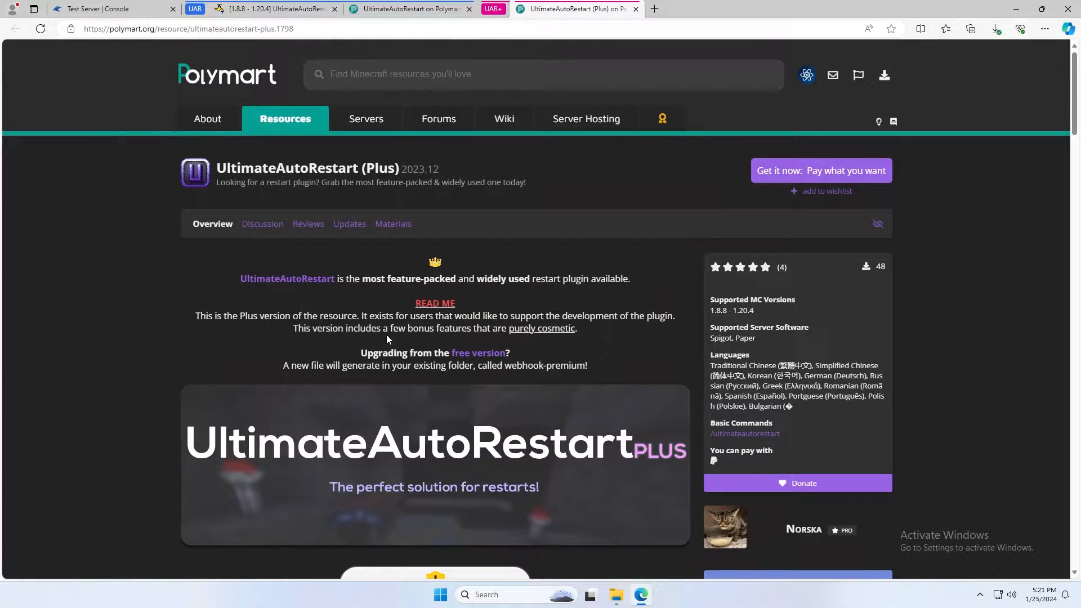
scroll(down, 3)
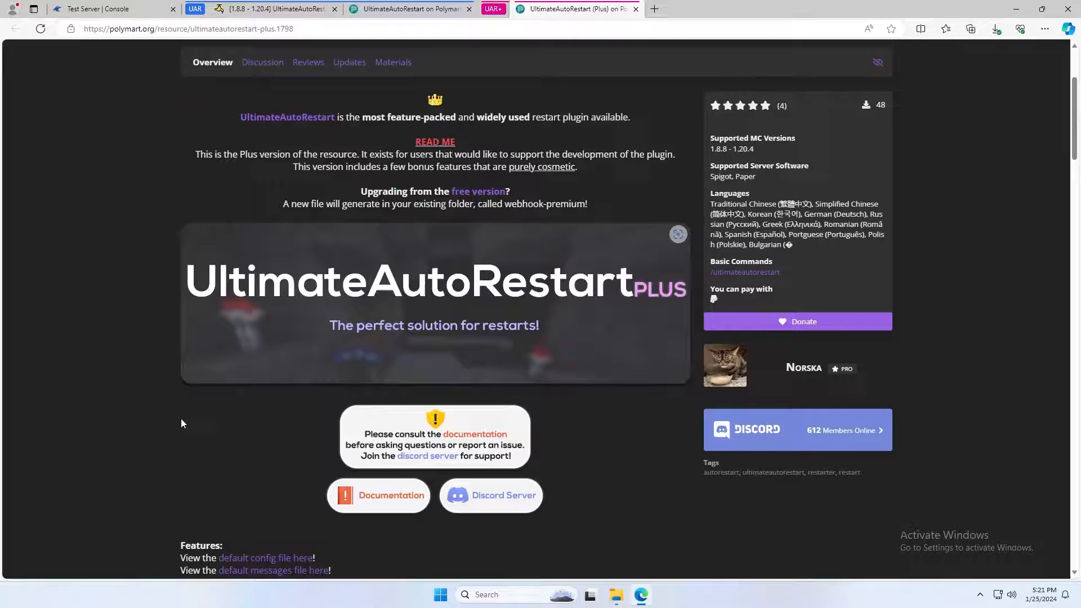
scroll(down, 3)
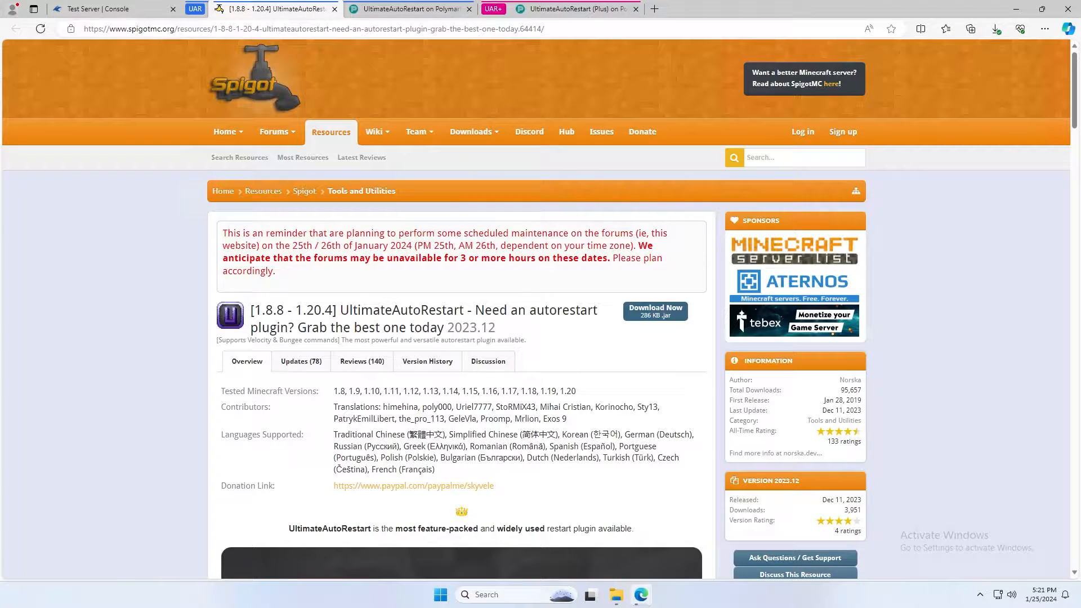
- Upload UltimateAutoRestart-2023.12.jar into the Test Server's plugins folder
click(110, 9)
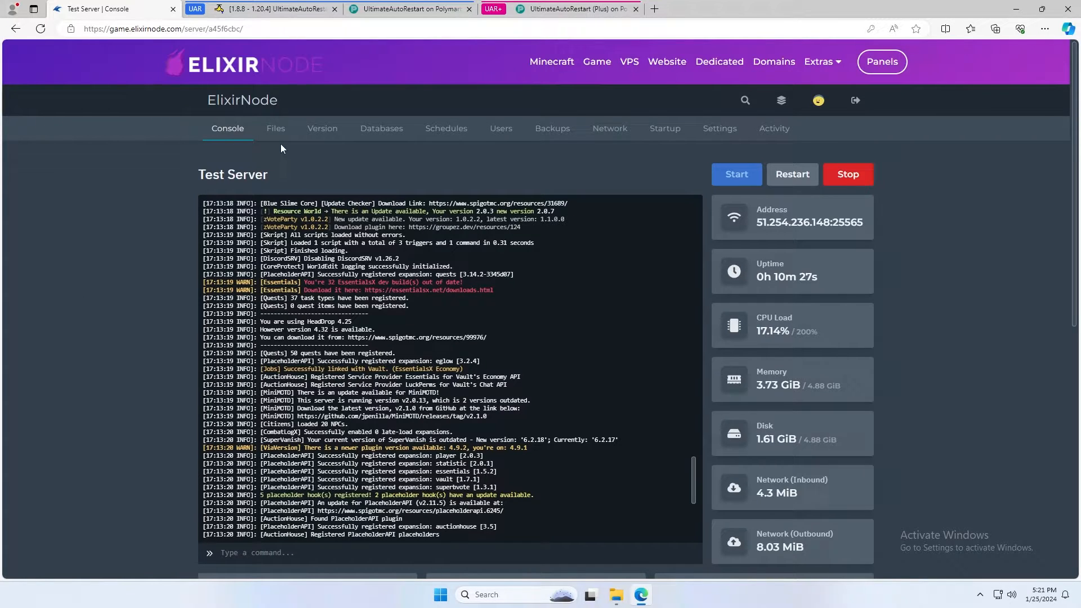
click(276, 129)
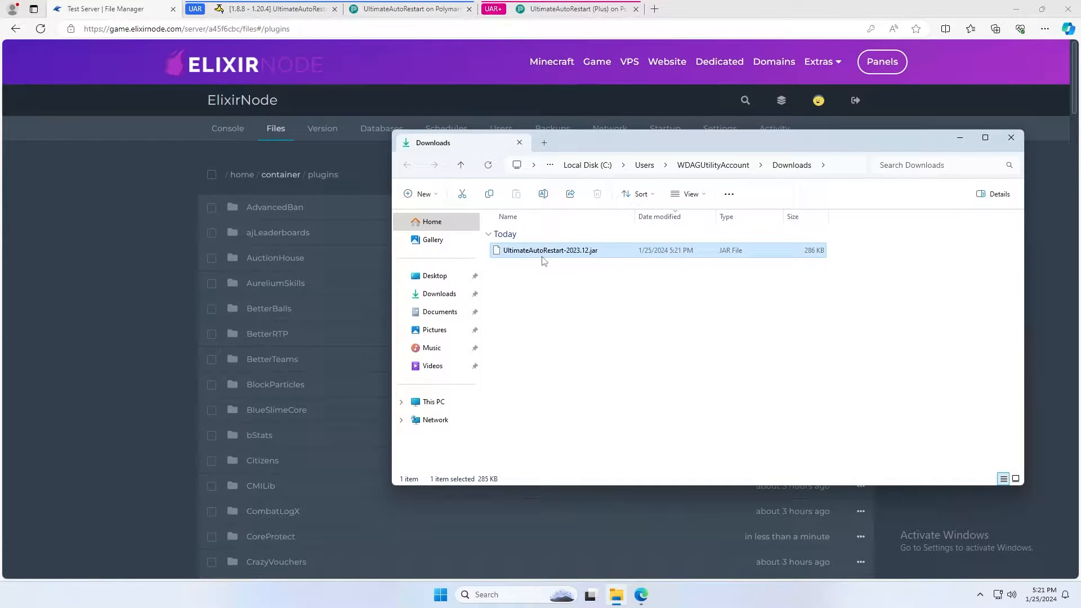
click(1011, 137)
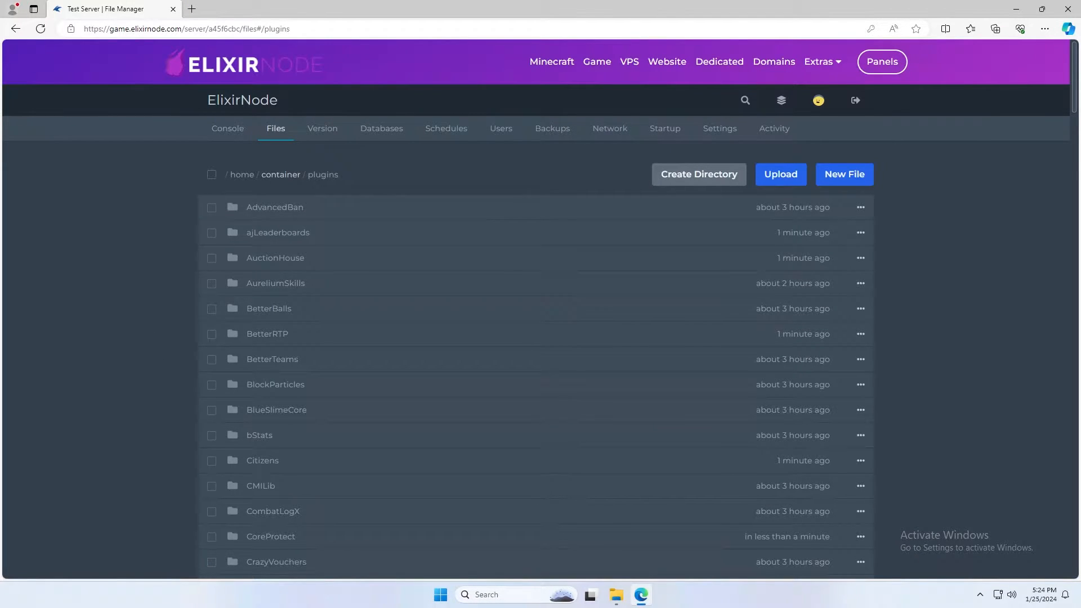
- Open the UltimateAutoRestart folder's config.yml in the file editor
scroll(down, 3)
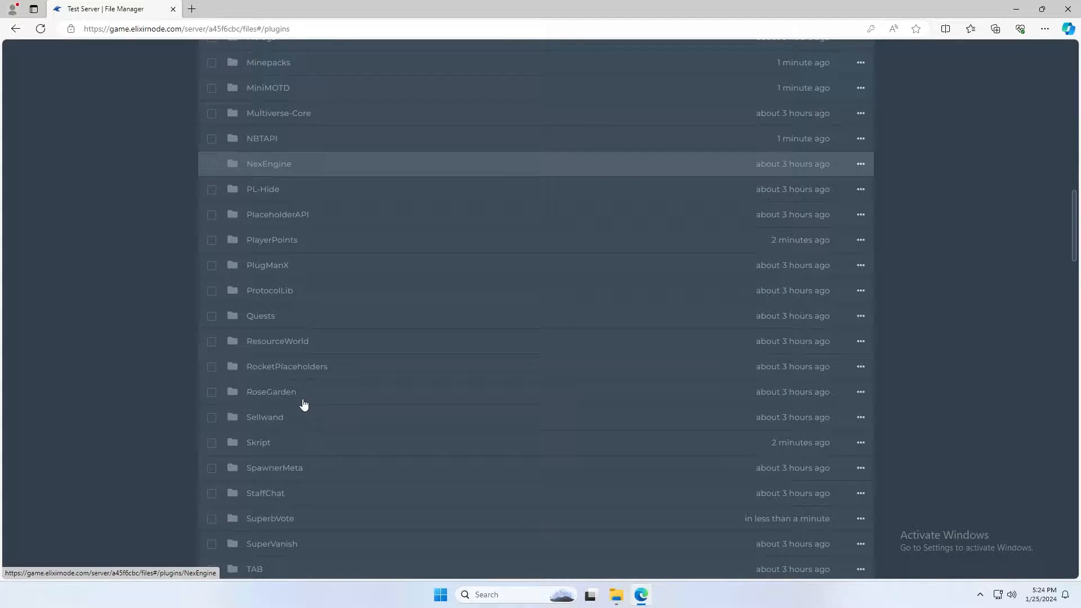
scroll(down, 3)
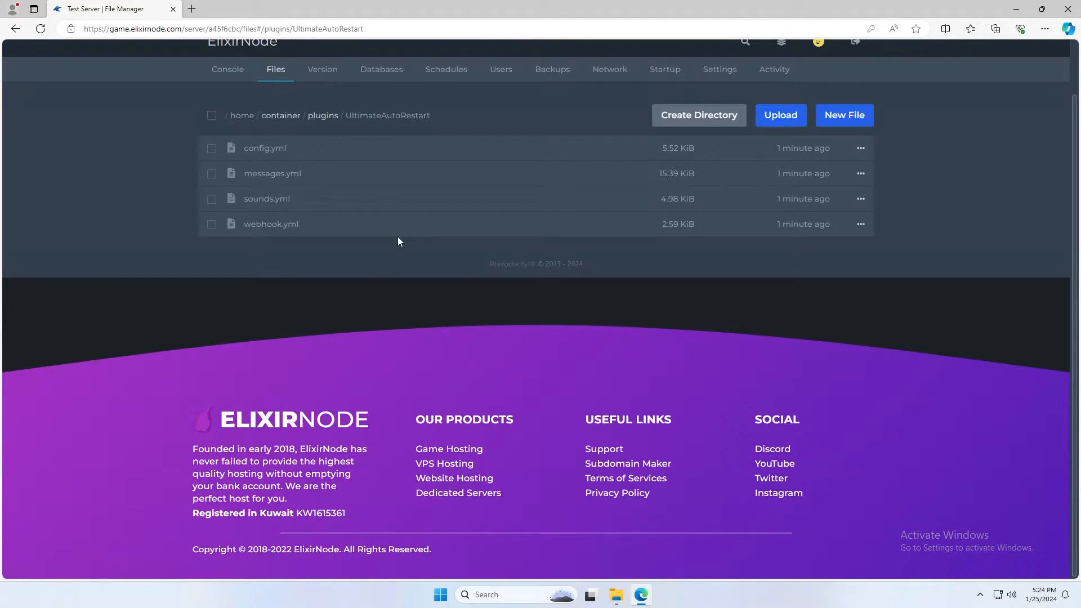
mouse_move(322, 187)
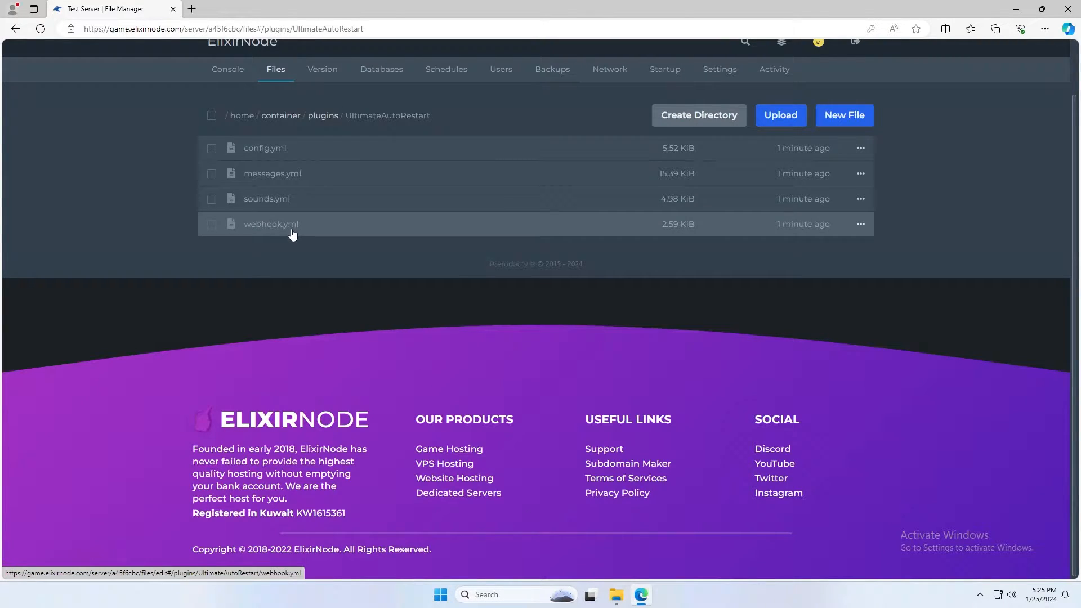
click(265, 148)
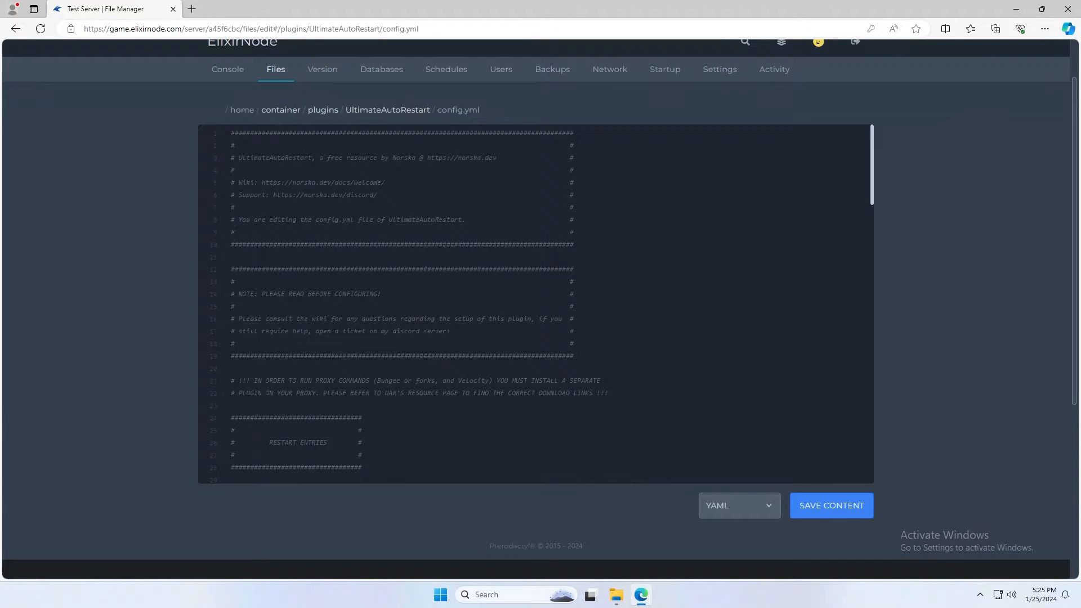
scroll(down, 3)
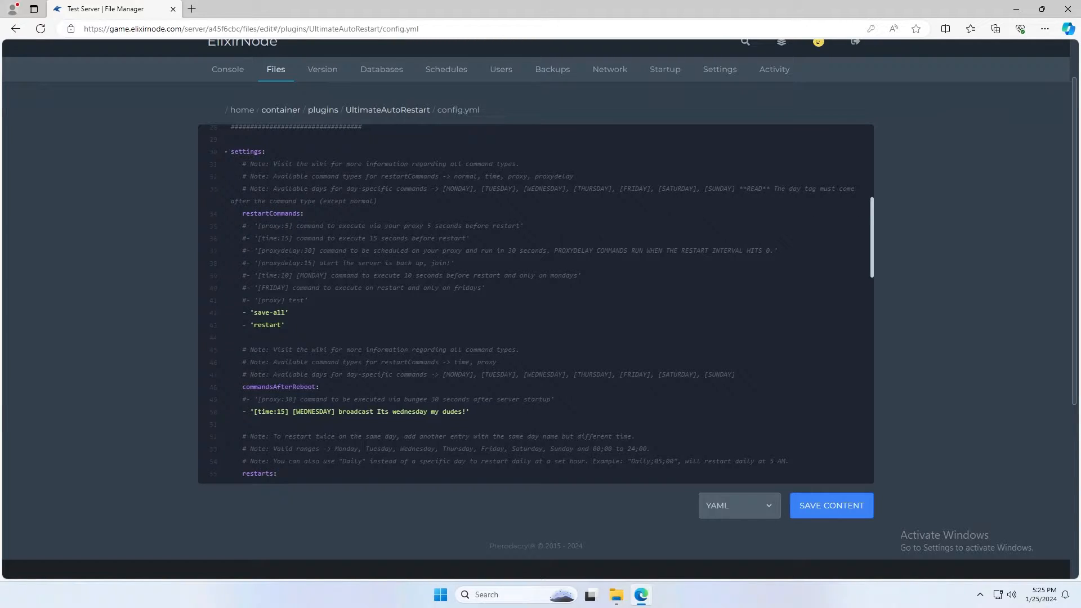
click(289, 312)
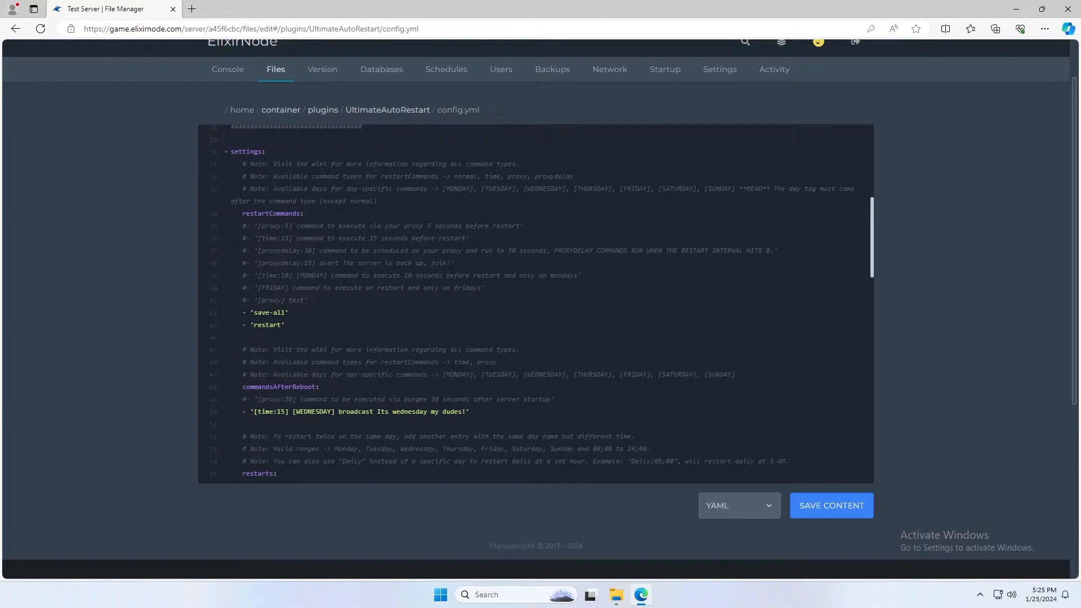
scroll(down, 3)
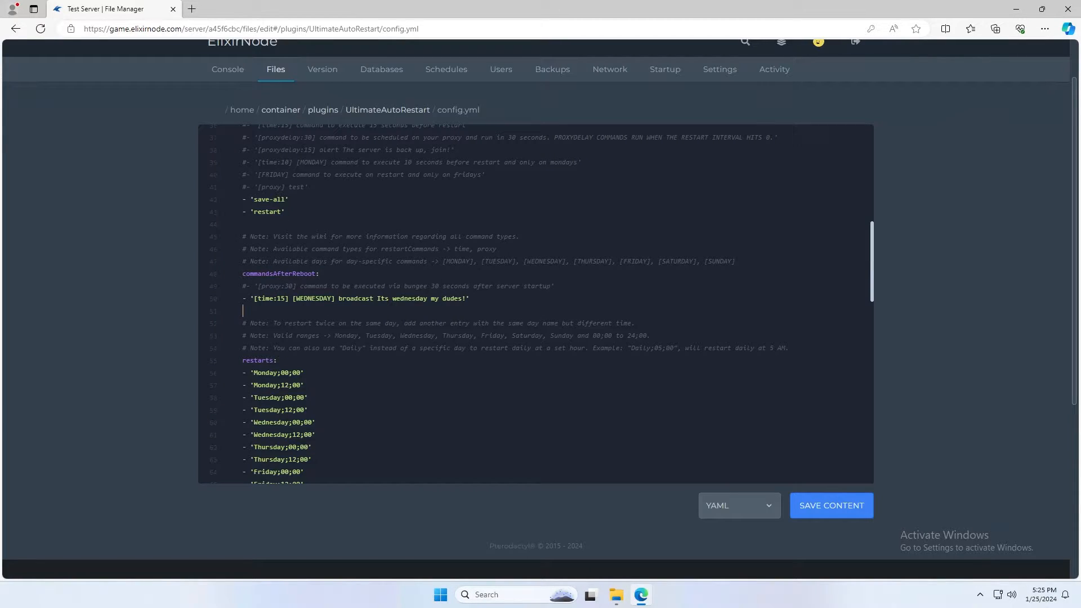
double_click(313, 299)
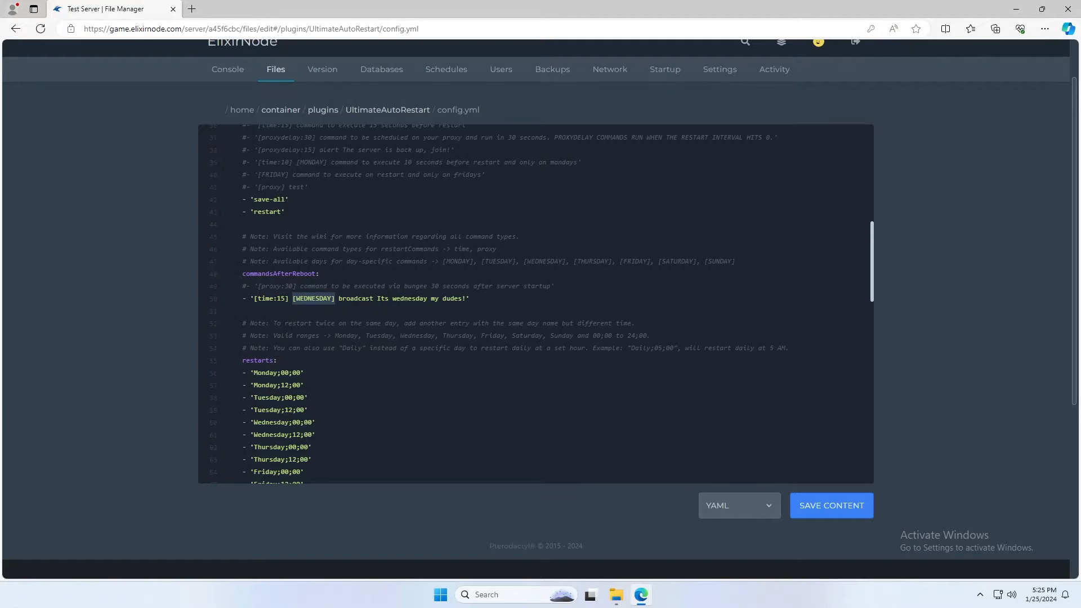
scroll(down, 3)
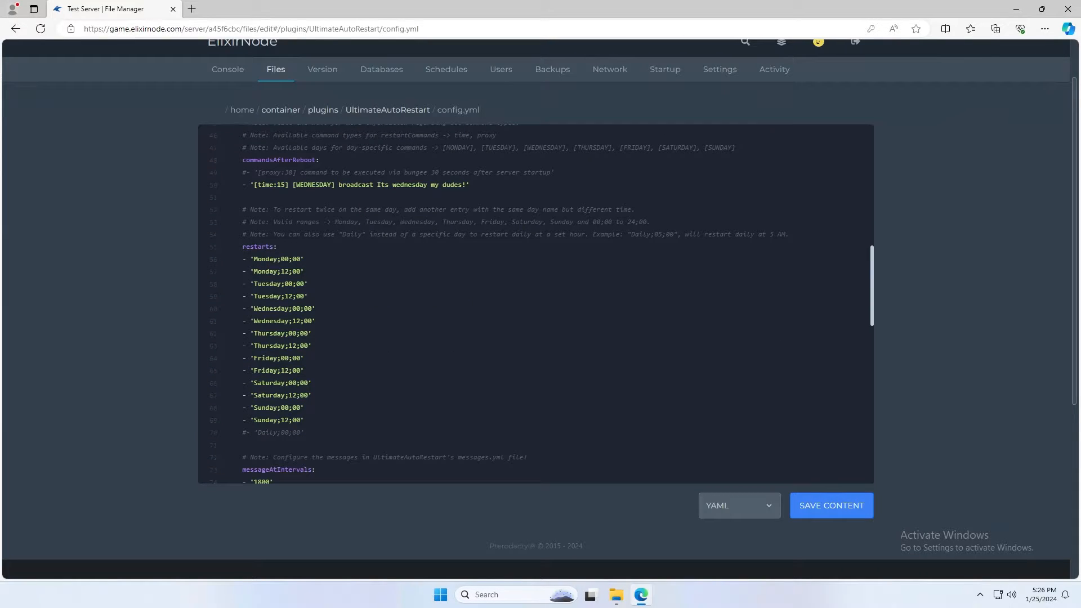
- Add 'Daily;00;00' under restarts and remove the Monday–Sunday entries
click(276, 247)
text(-)
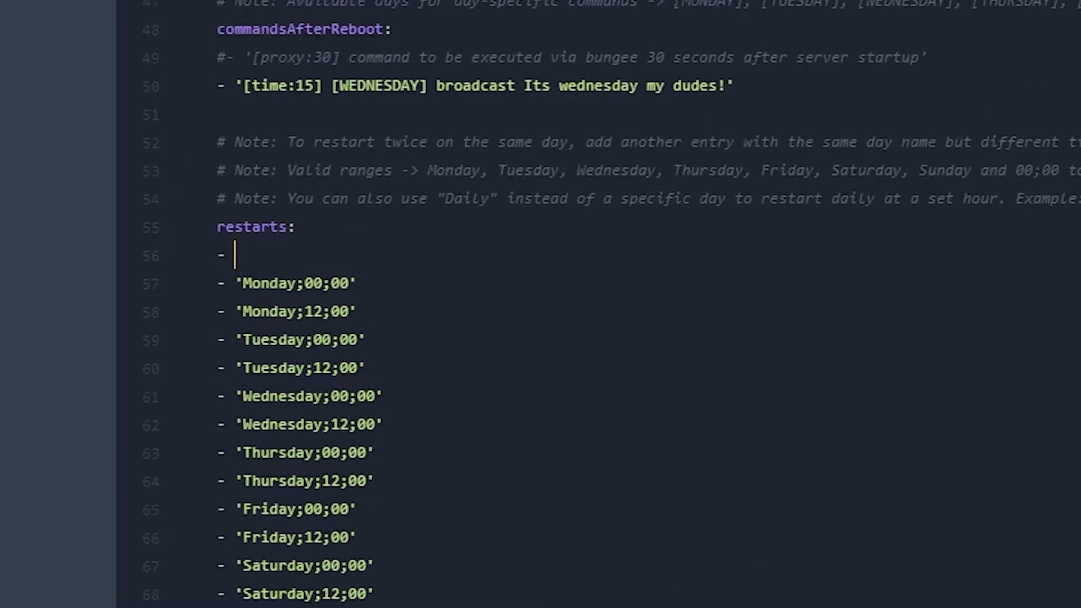
text('Da)
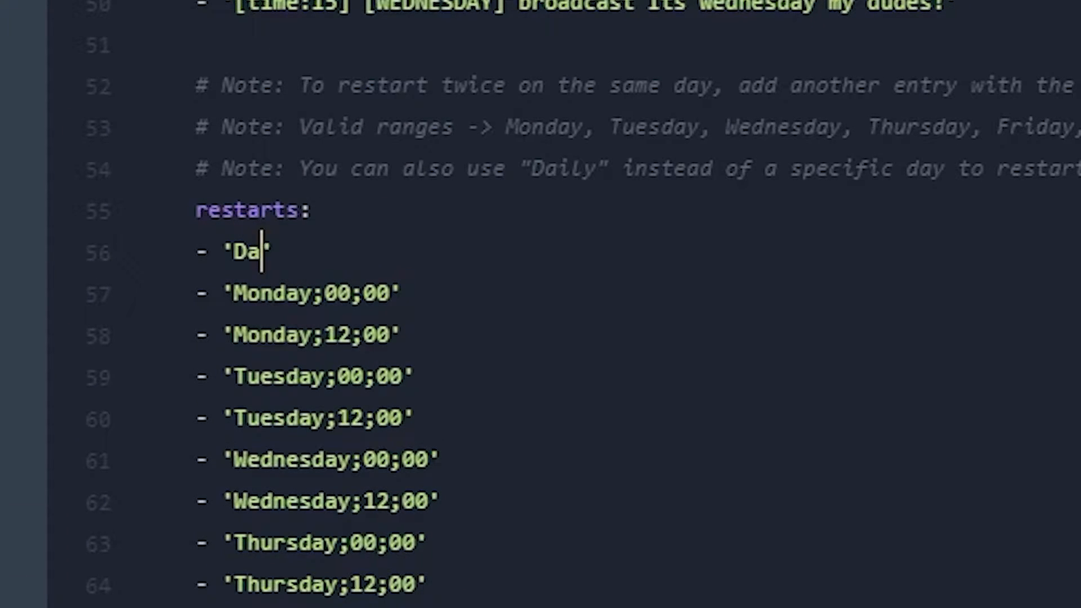
text(lt)
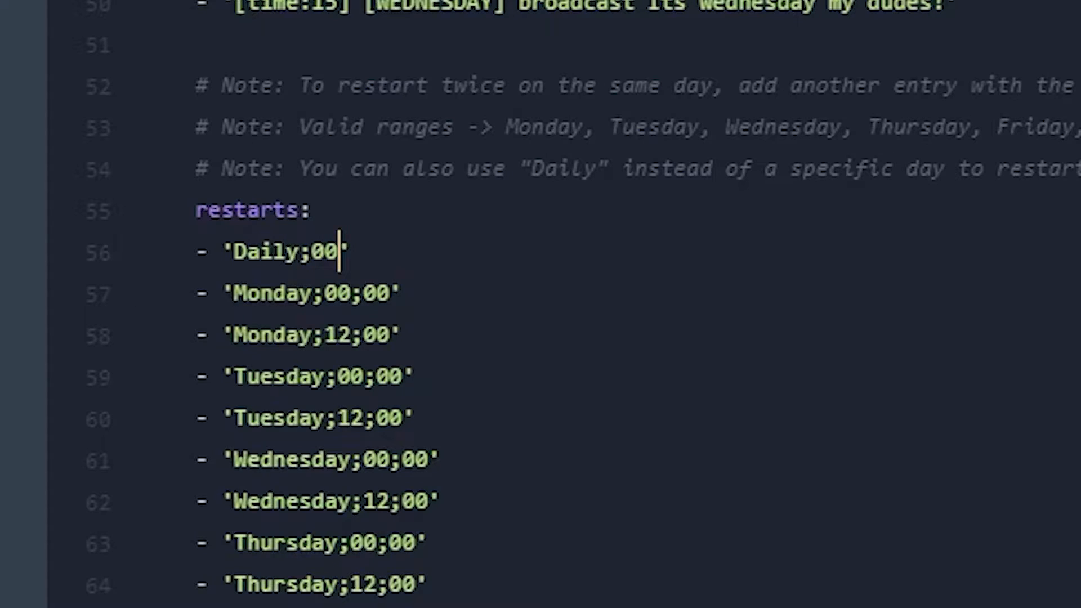
text(;00)
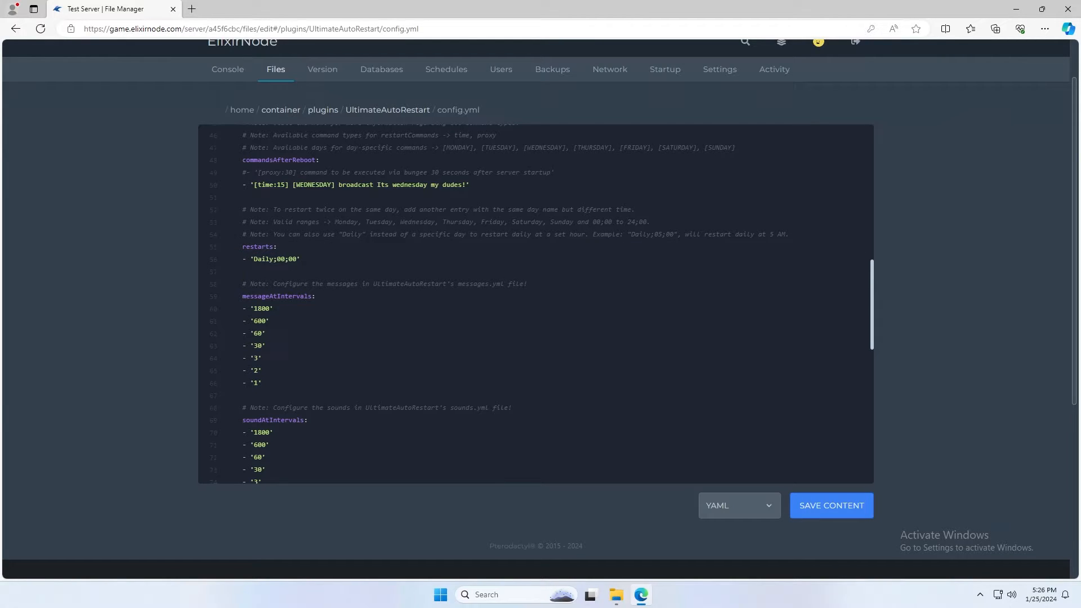
scroll(down, 3)
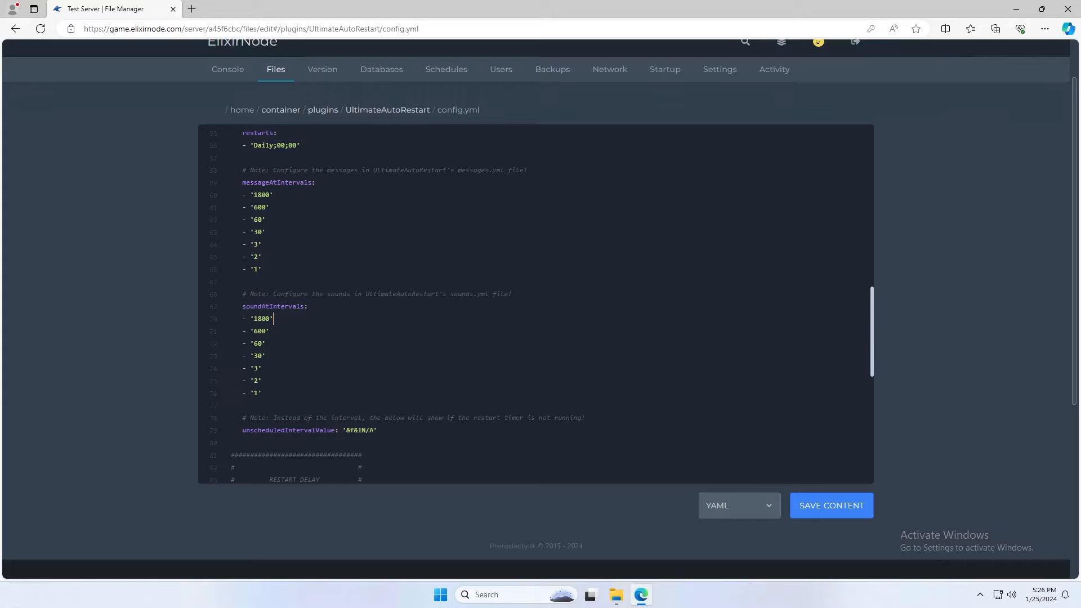
double_click(260, 195)
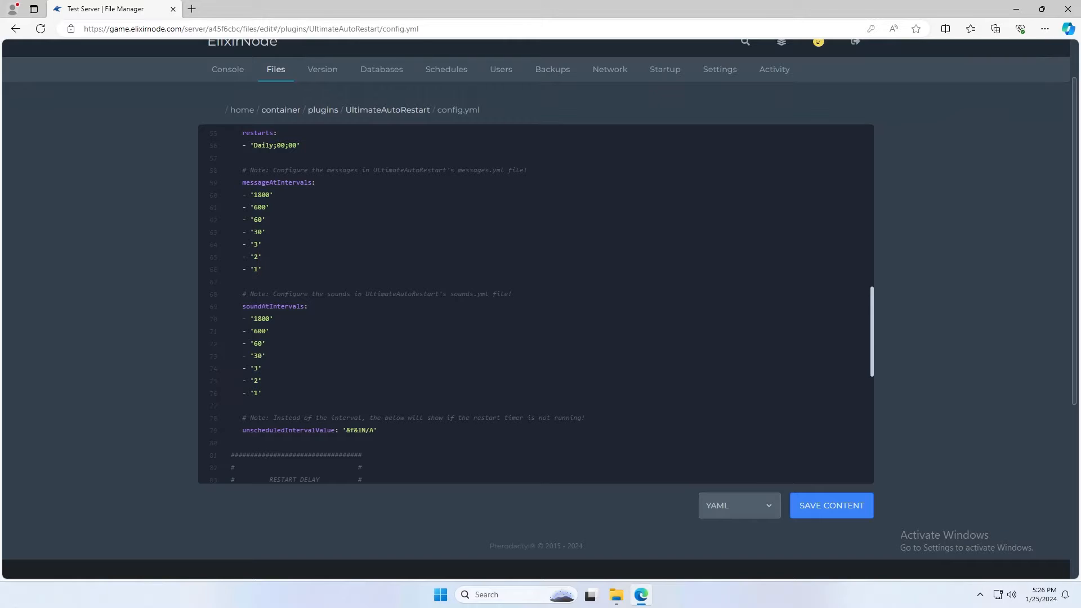
scroll(down, 3)
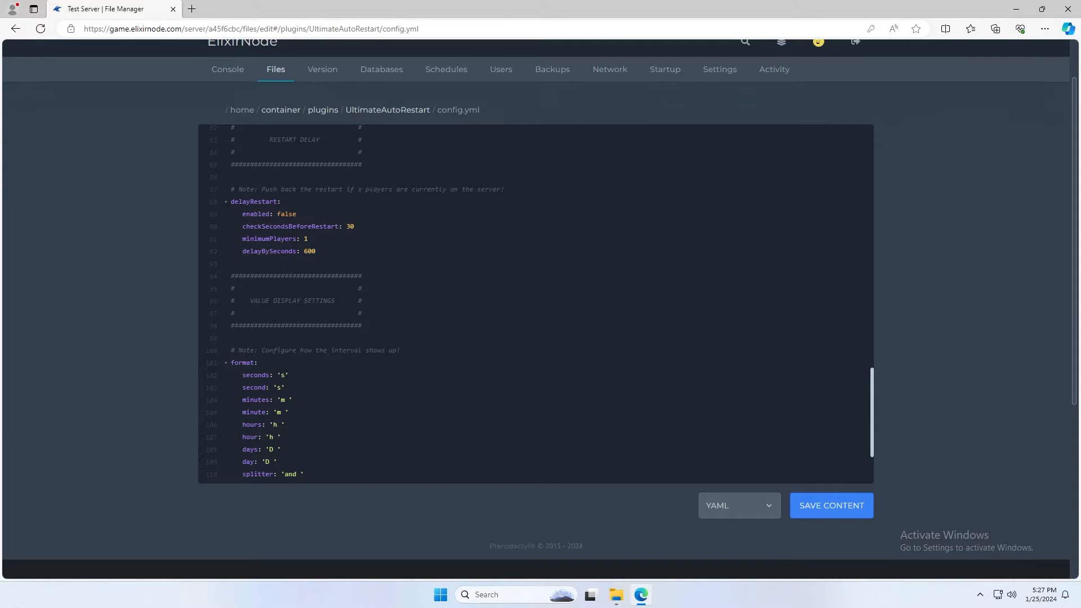
- Change the delayRestart minimumPlayers value to 50
double_click(285, 217)
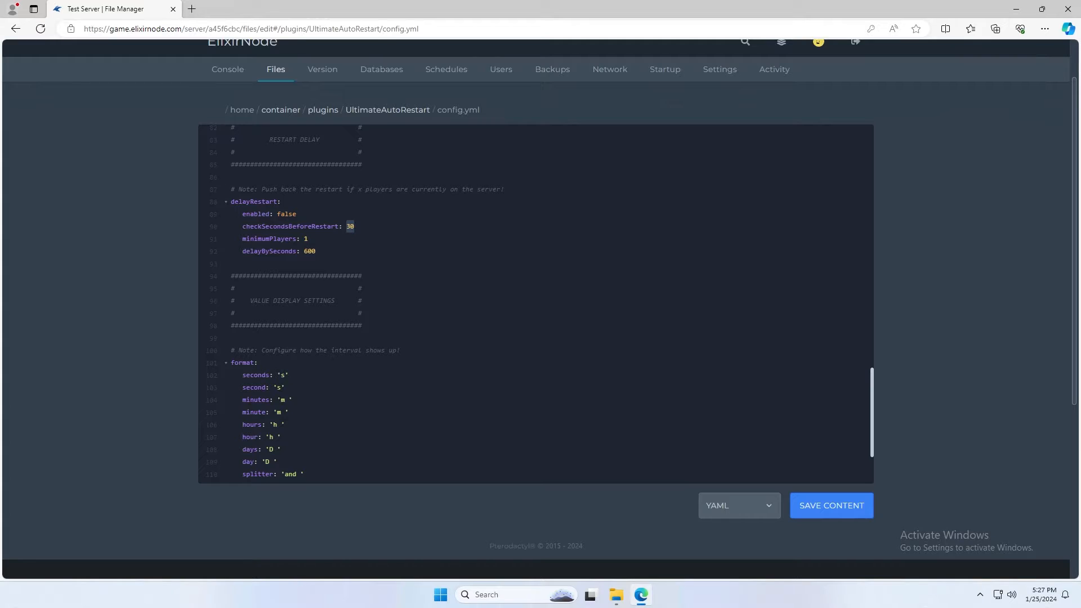
click(305, 239)
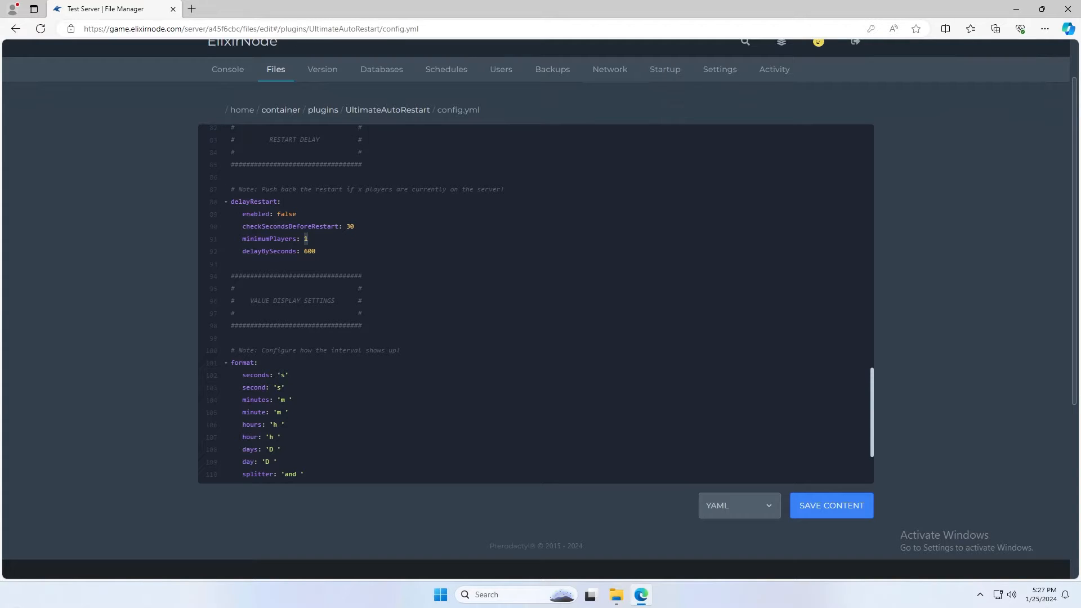
double_click(309, 251)
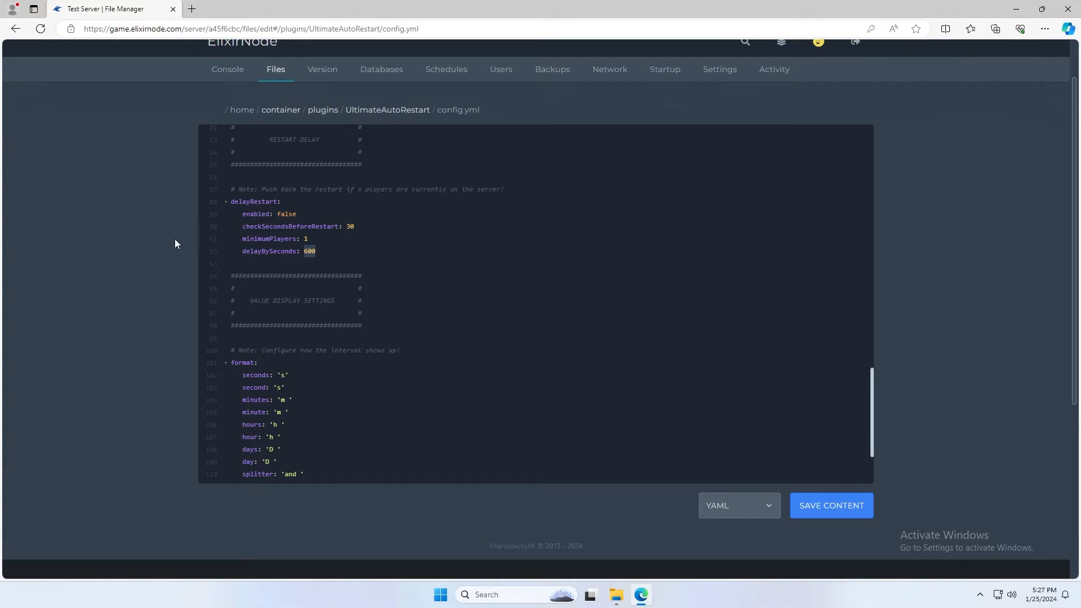
text(50)
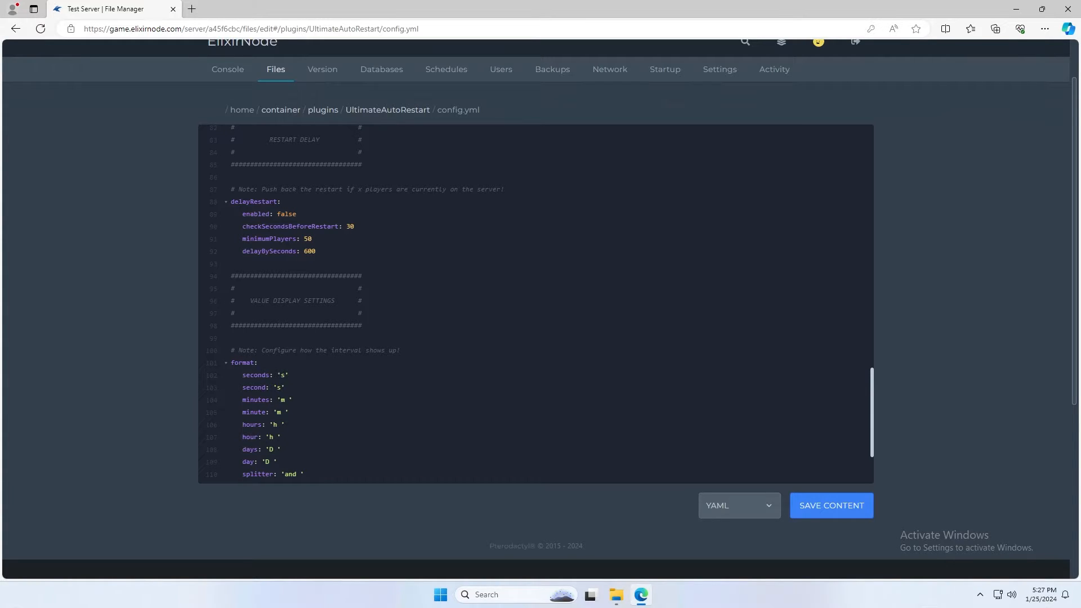
double_click(308, 251)
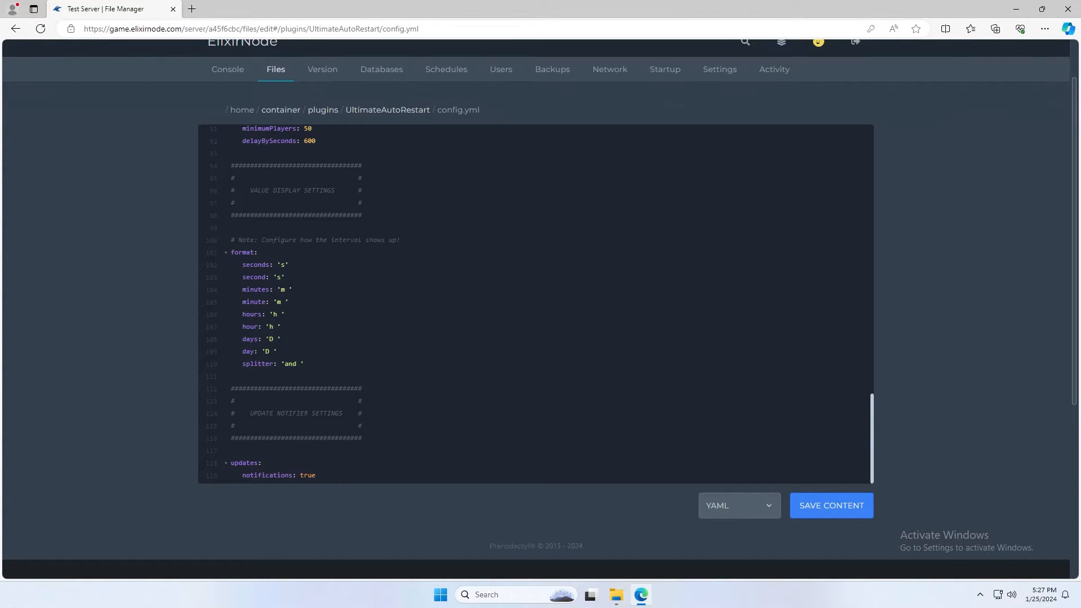
scroll(down, 3)
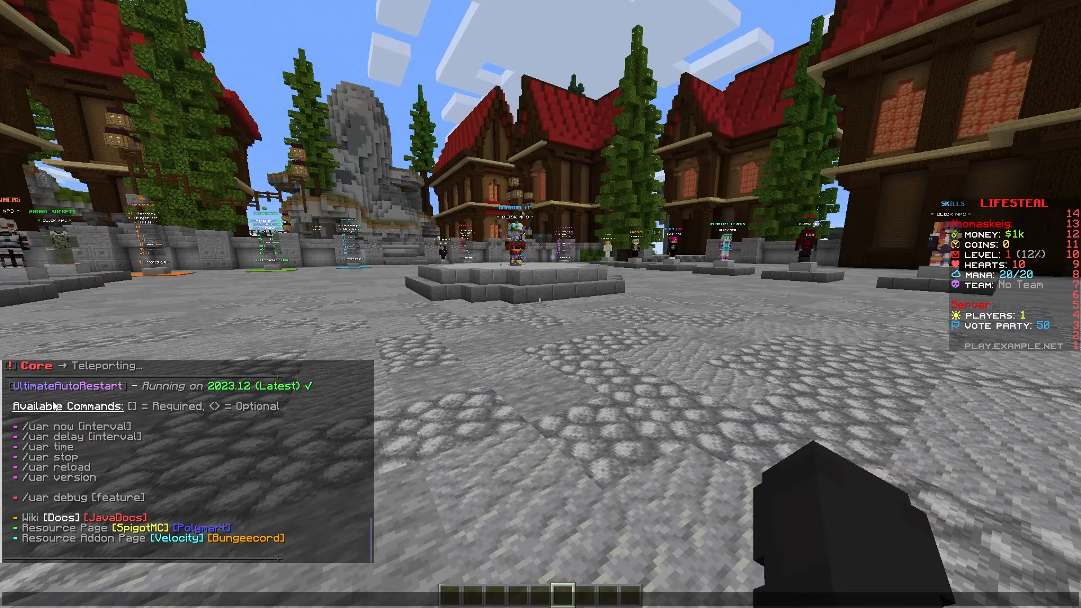
- Run /uar in chat to list commands and view the restart countdown
text(/uar)
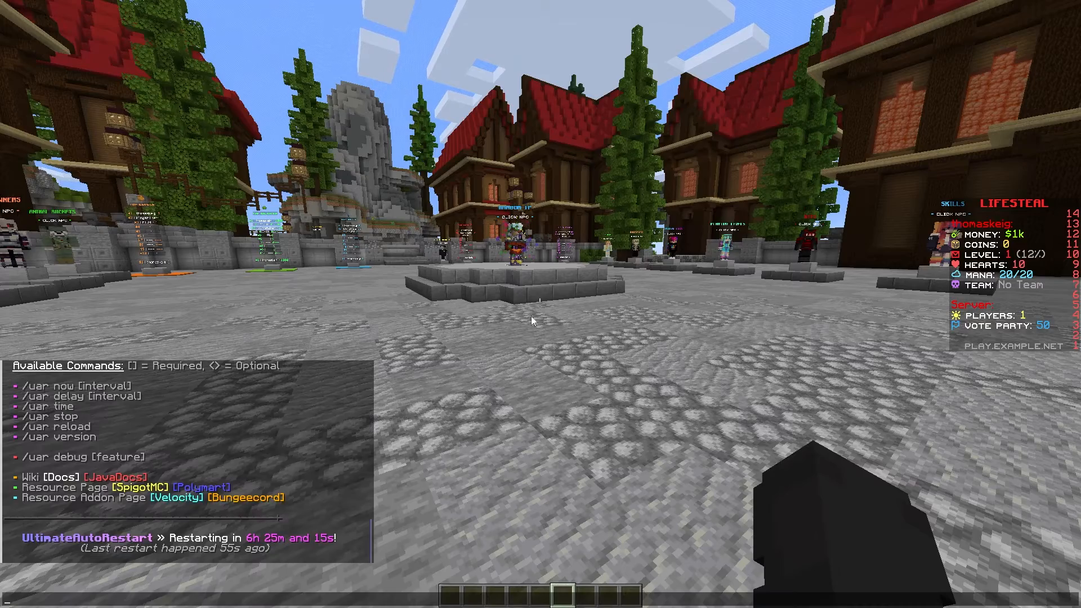
text(/uar)
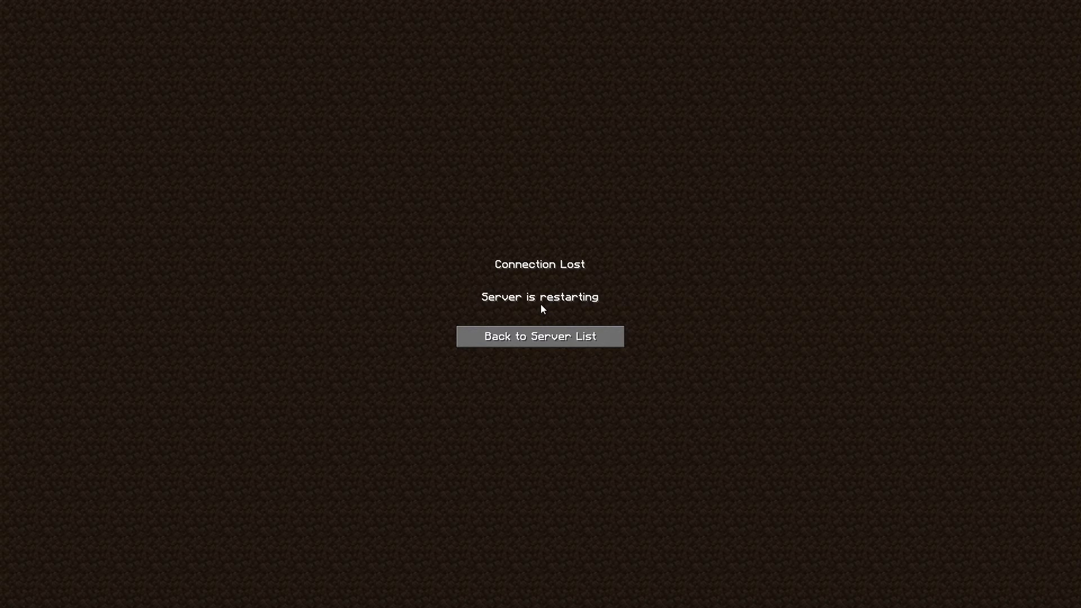
- Go back to the server list from the Connection Lost screen
click(540, 337)
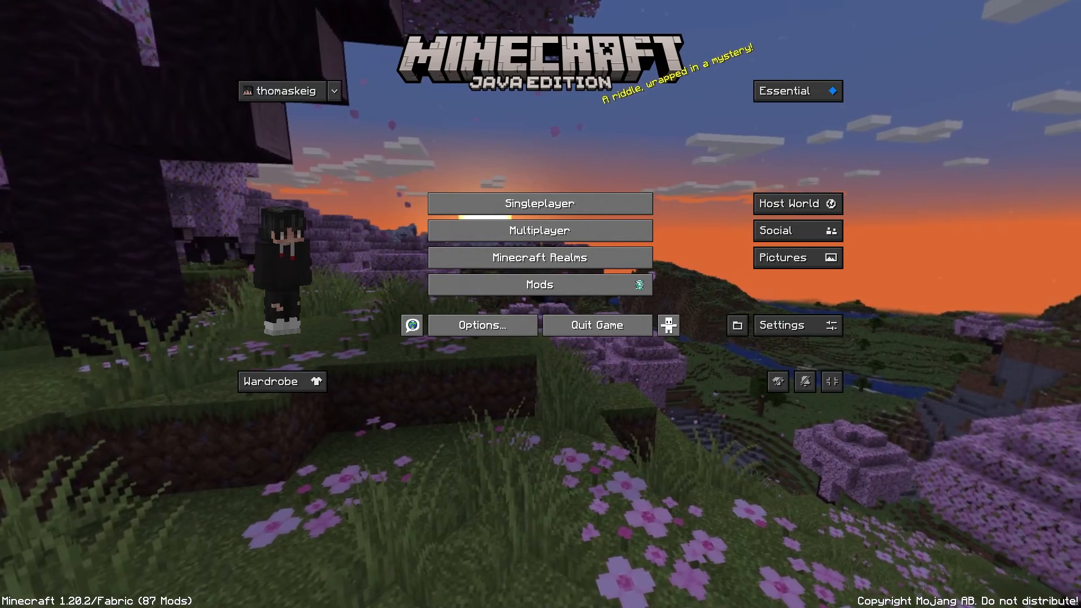